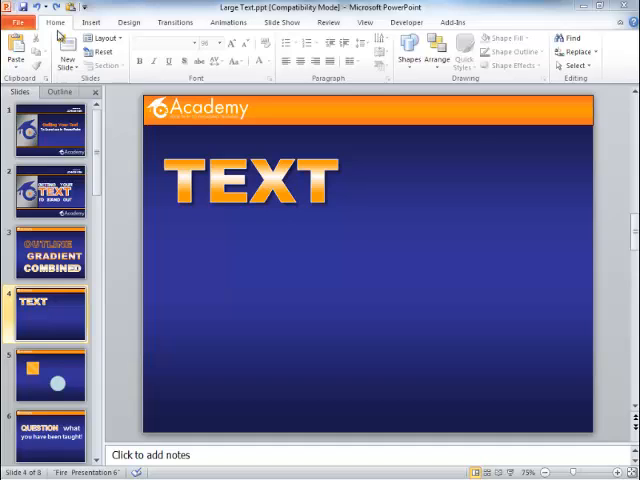
- Insert a text box reading NEW TEXT below the orange TEXT heading
{"action": "left_click", "coordinate": [92, 20]}
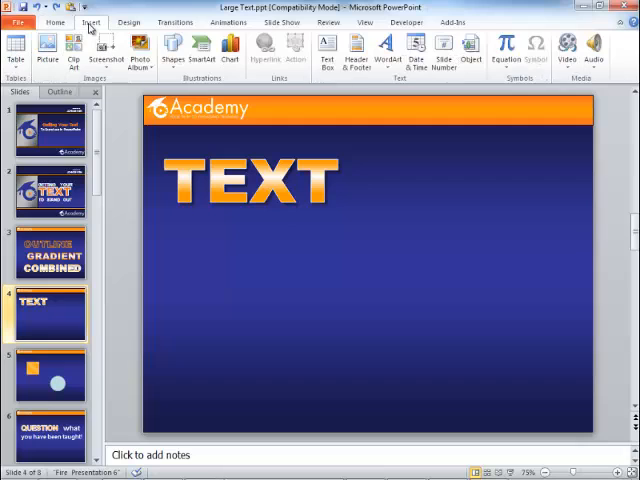
{"action": "left_click", "coordinate": [326, 50]}
{"action": "type", "text": "NEW TEXT"}
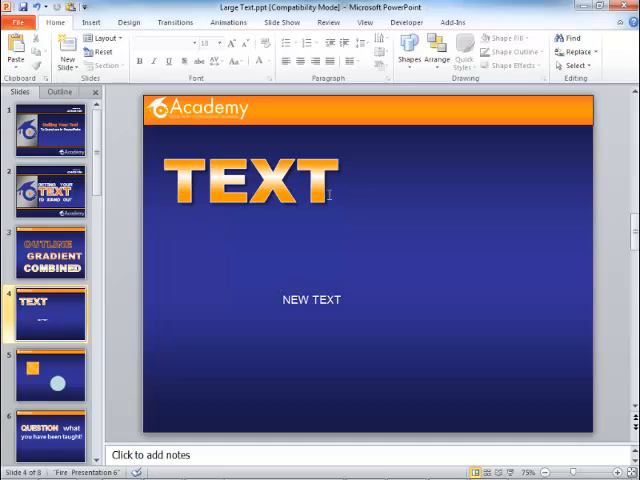
{"action": "mouse_move", "coordinate": [156, 178]}
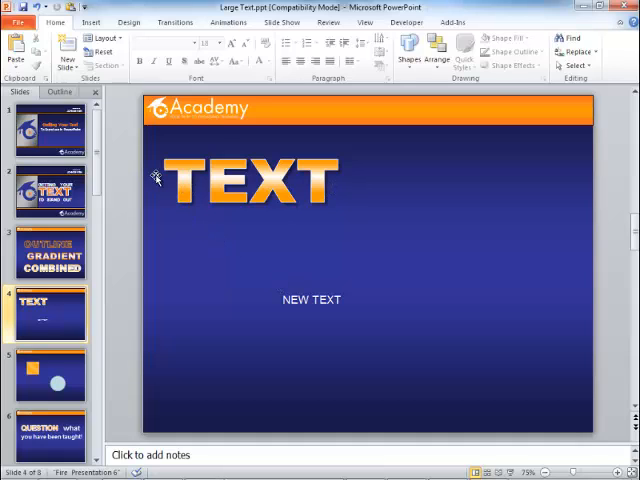
{"action": "mouse_move", "coordinate": [164, 172]}
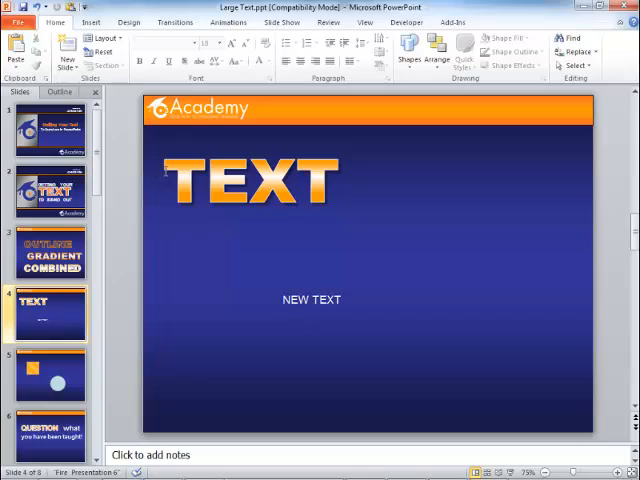
- Select the orange gradient TEXT heading as the Format Painter source
{"action": "left_click", "coordinate": [250, 180]}
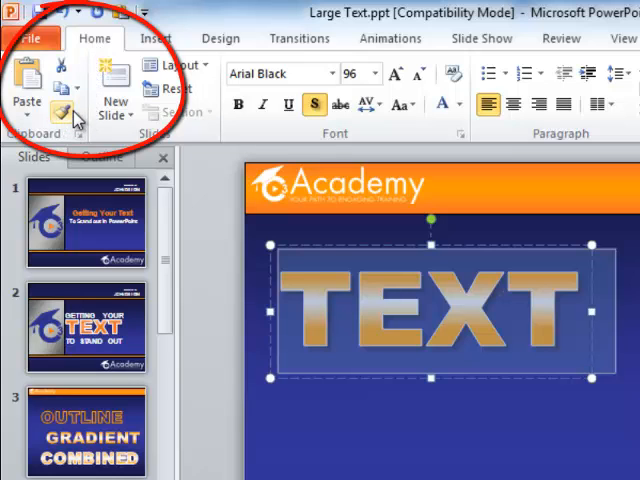
{"action": "mouse_move", "coordinate": [64, 118]}
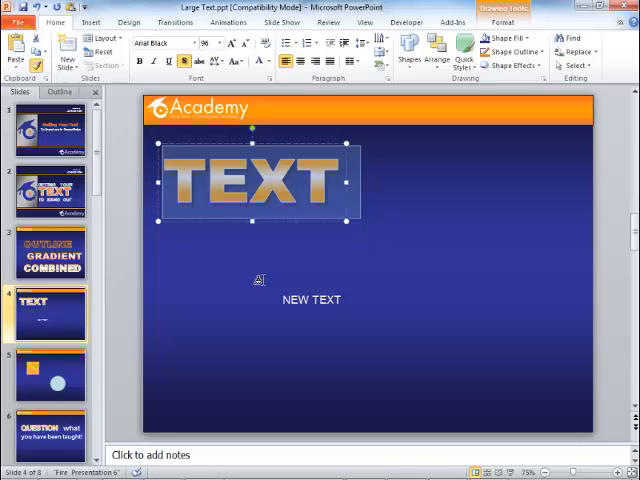
{"action": "mouse_move", "coordinate": [276, 298]}
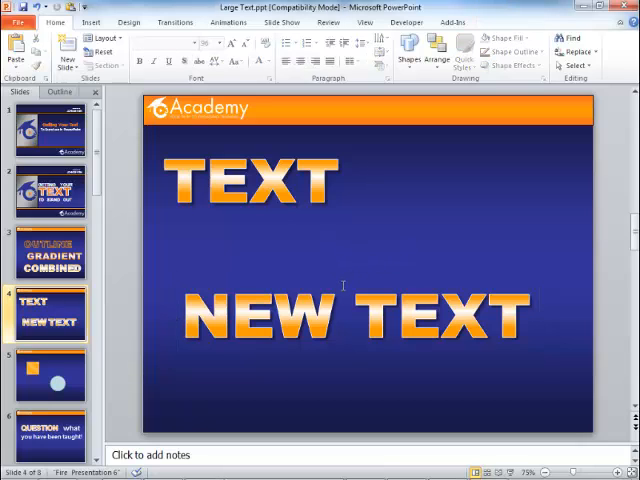
- Delete NEW TEXT, Ctrl-drag a copy of TEXT lower, and move to the square-and-circle slide
{"action": "left_click", "coordinate": [350, 316]}
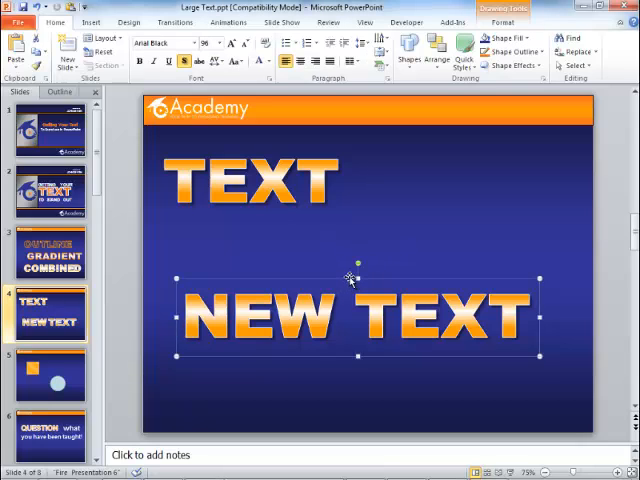
{"action": "left_click", "coordinate": [252, 180]}
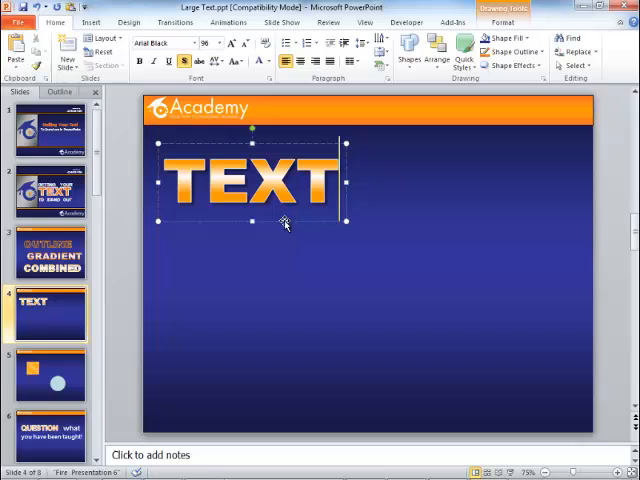
{"action": "left_click_drag", "start_coordinate": [284, 290], "coordinate": [456, 364]}
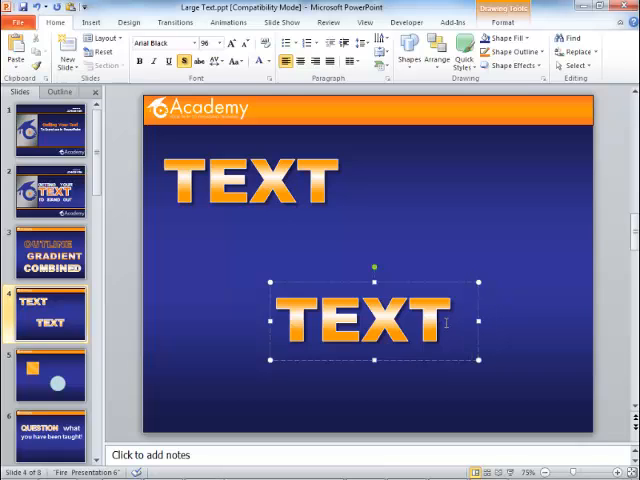
{"action": "left_click", "coordinate": [50, 376]}
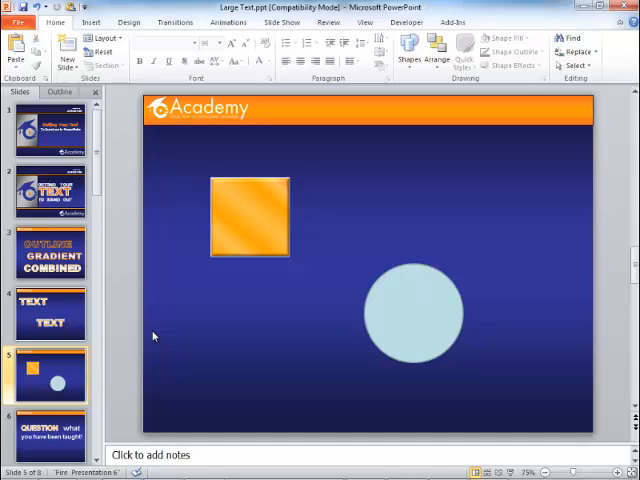
{"action": "mouse_move", "coordinate": [264, 336]}
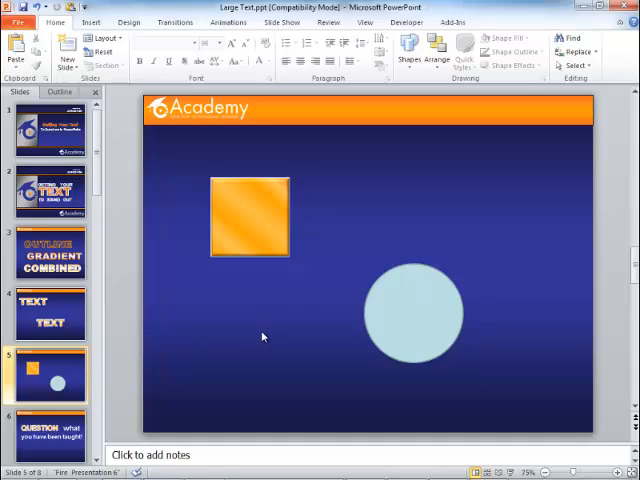
{"action": "mouse_move", "coordinate": [334, 132]}
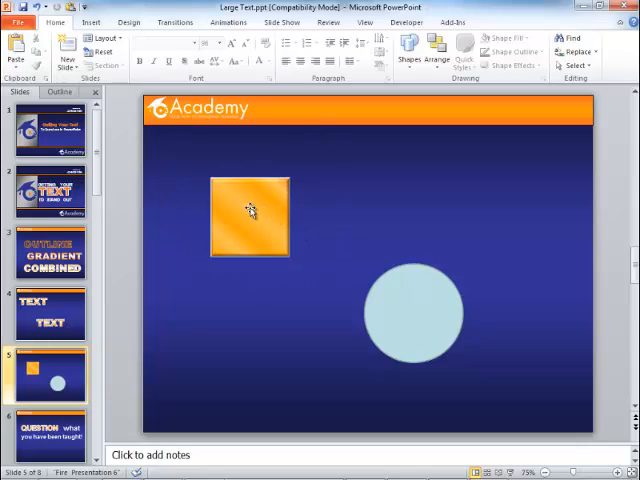
{"action": "left_click", "coordinate": [250, 216]}
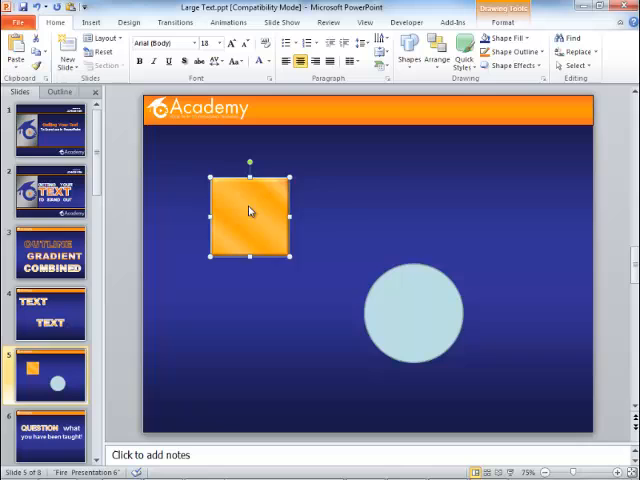
{"action": "right_click", "coordinate": [250, 216]}
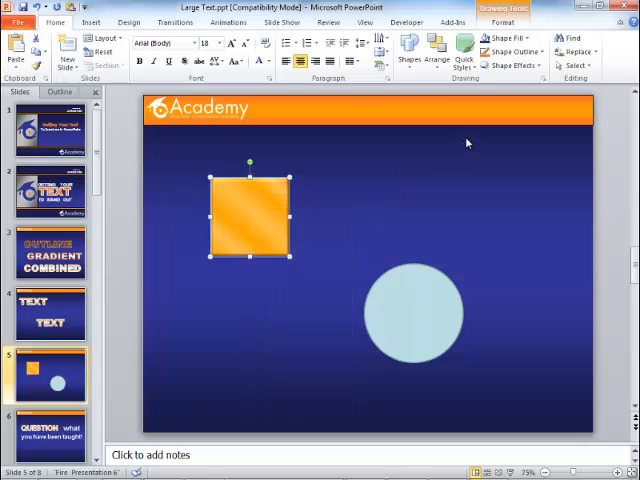
{"action": "left_click", "coordinate": [414, 312]}
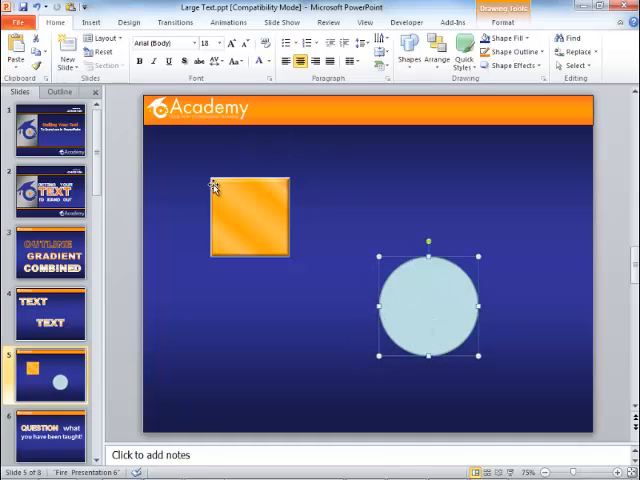
{"action": "mouse_move", "coordinate": [230, 240]}
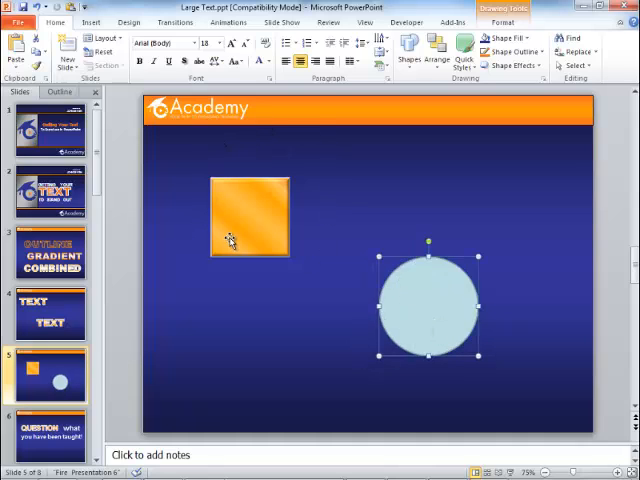
{"action": "mouse_move", "coordinate": [410, 204]}
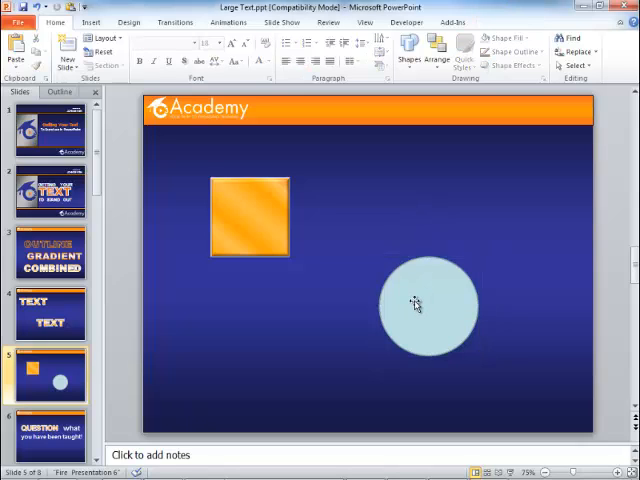
{"action": "mouse_move", "coordinate": [260, 224]}
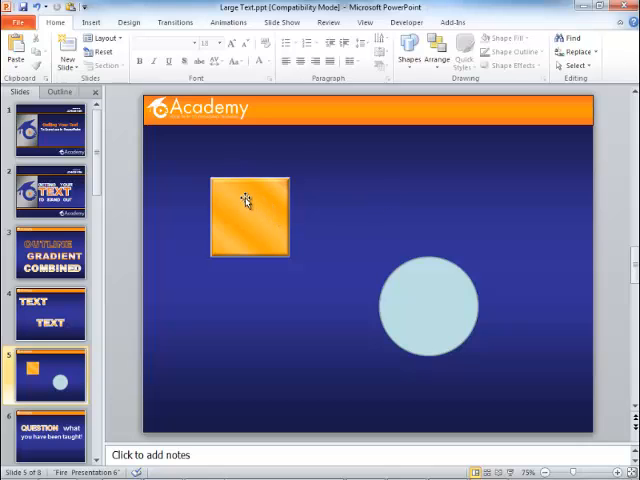
- Paint the orange square's gradient fill and outline onto the light blue circle
{"action": "left_click", "coordinate": [250, 216]}
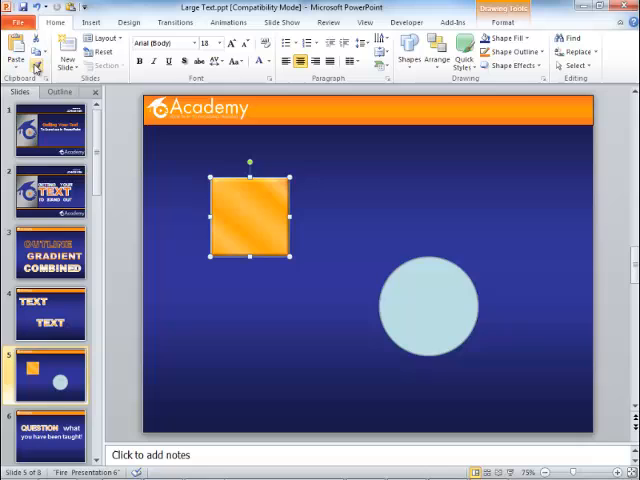
{"action": "mouse_move", "coordinate": [20, 64]}
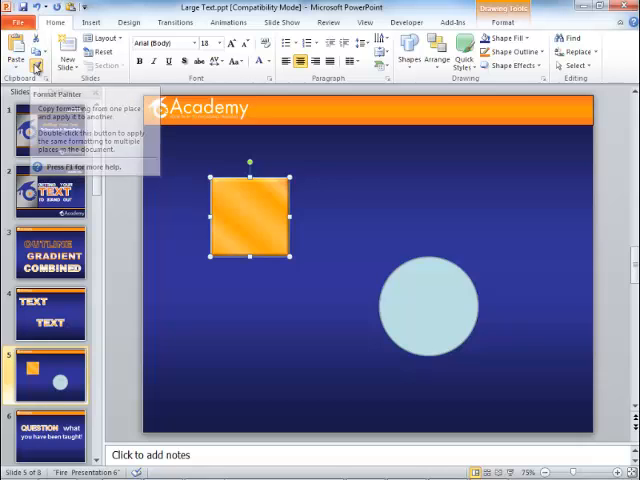
{"action": "left_click", "coordinate": [424, 304]}
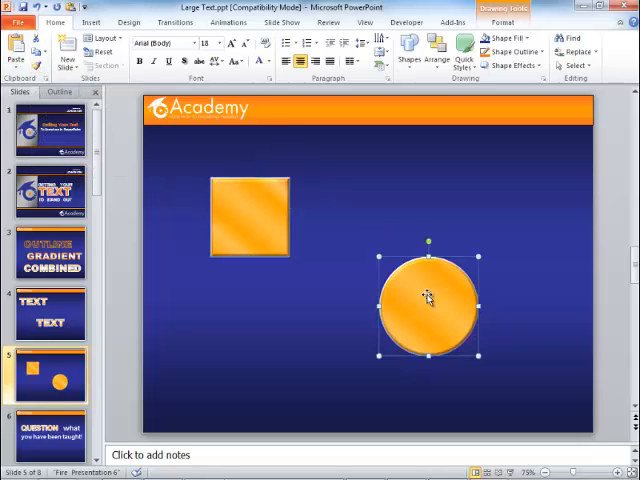
{"action": "mouse_move", "coordinate": [530, 216]}
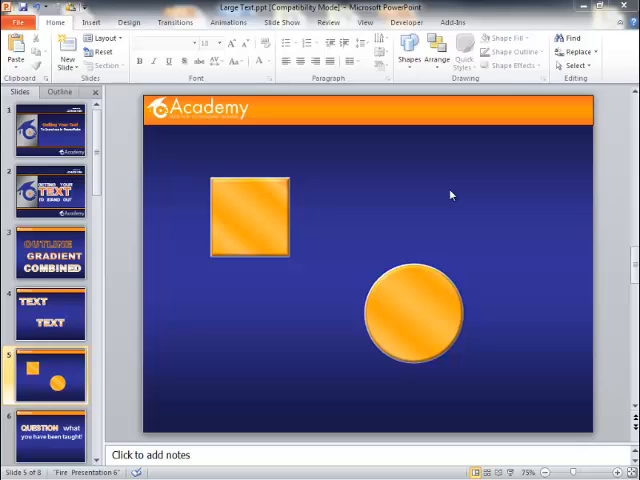
{"action": "mouse_move", "coordinate": [424, 308]}
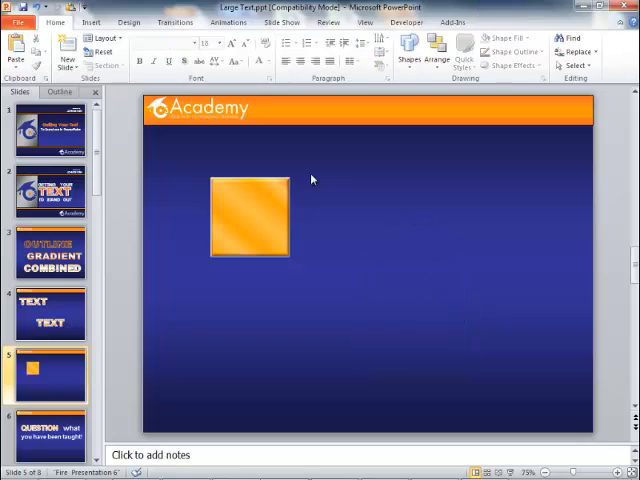
- Set the orange gradient square as the default shape via its right-click menu
{"action": "left_click", "coordinate": [250, 216]}
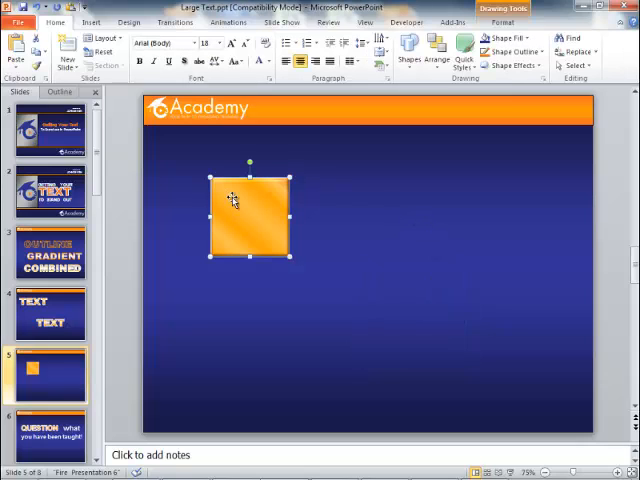
{"action": "right_click", "coordinate": [232, 200]}
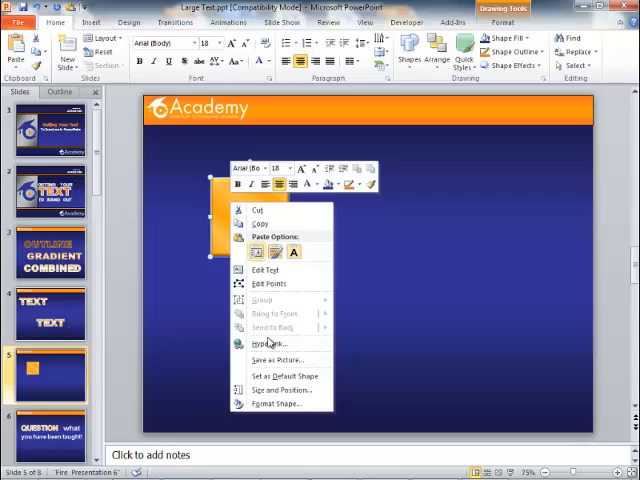
{"action": "mouse_move", "coordinate": [284, 376]}
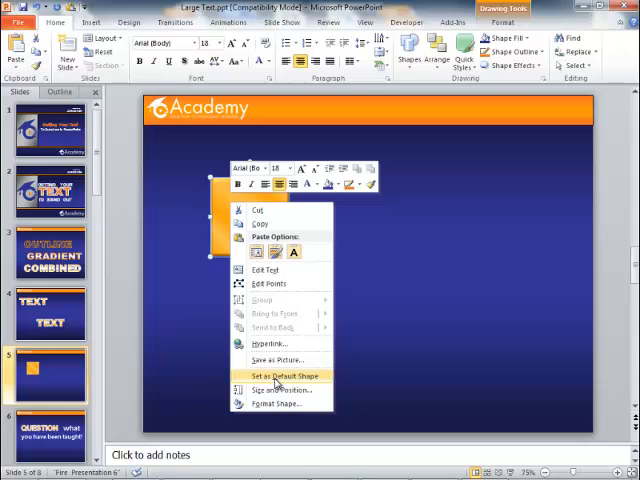
{"action": "left_click", "coordinate": [280, 376]}
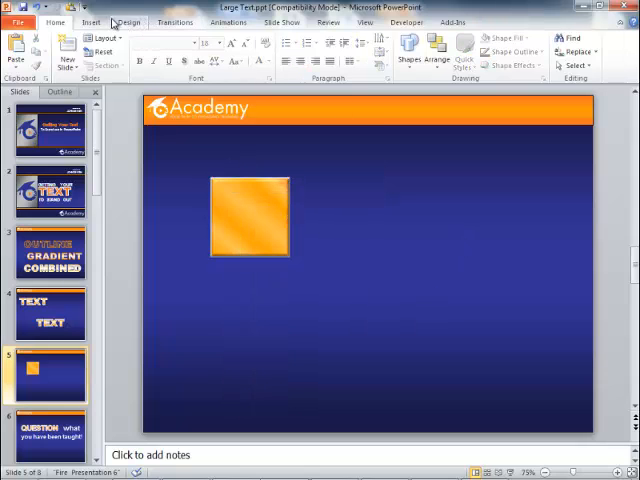
- Draw a Down Arrow beside the square, inheriting the orange gradient default style
{"action": "left_click", "coordinate": [172, 52]}
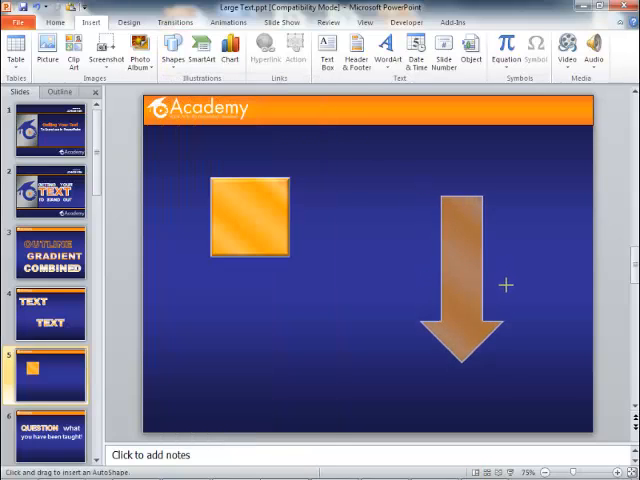
{"action": "left_click", "coordinate": [442, 290]}
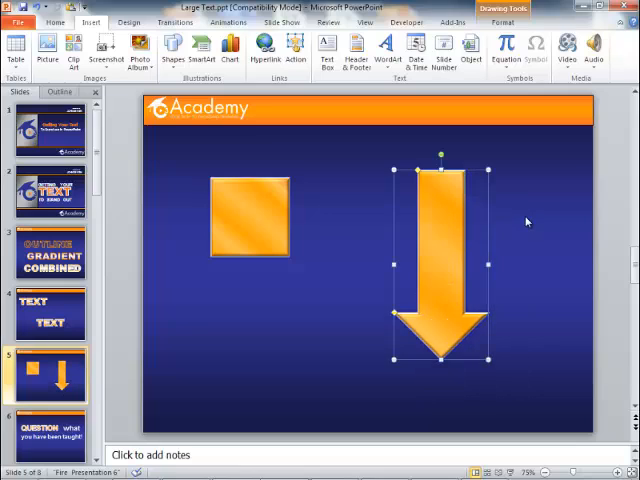